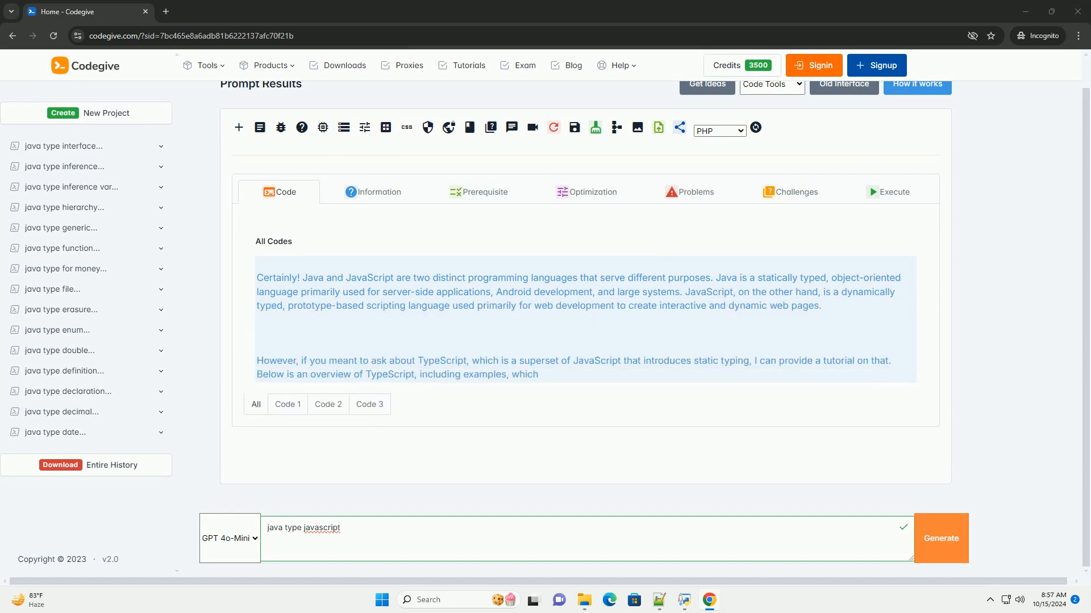
scroll("down", 3)
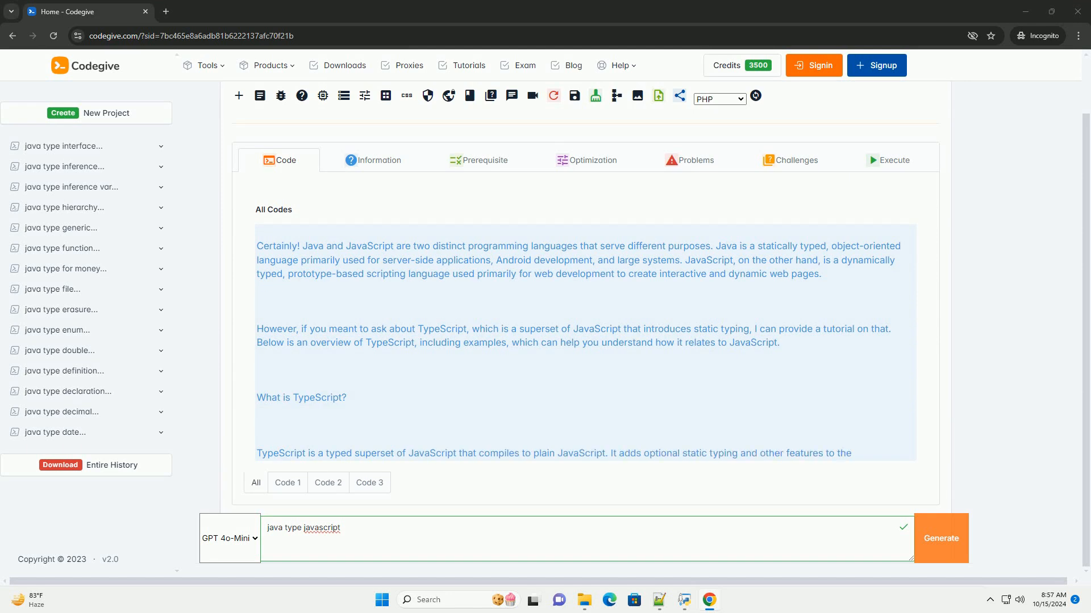
scroll("down", 3)
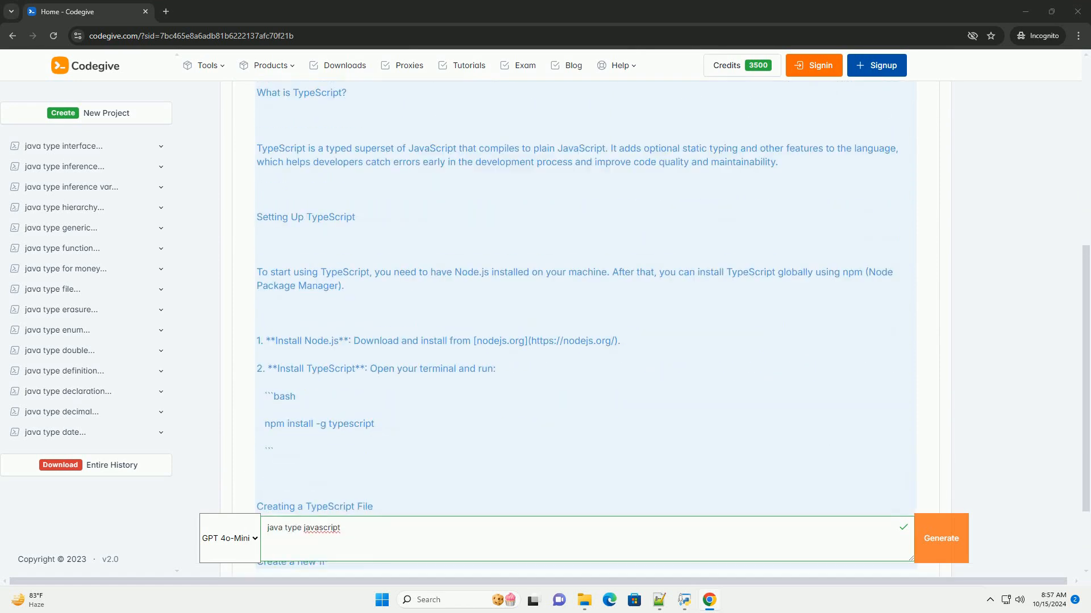
scroll("down", 3)
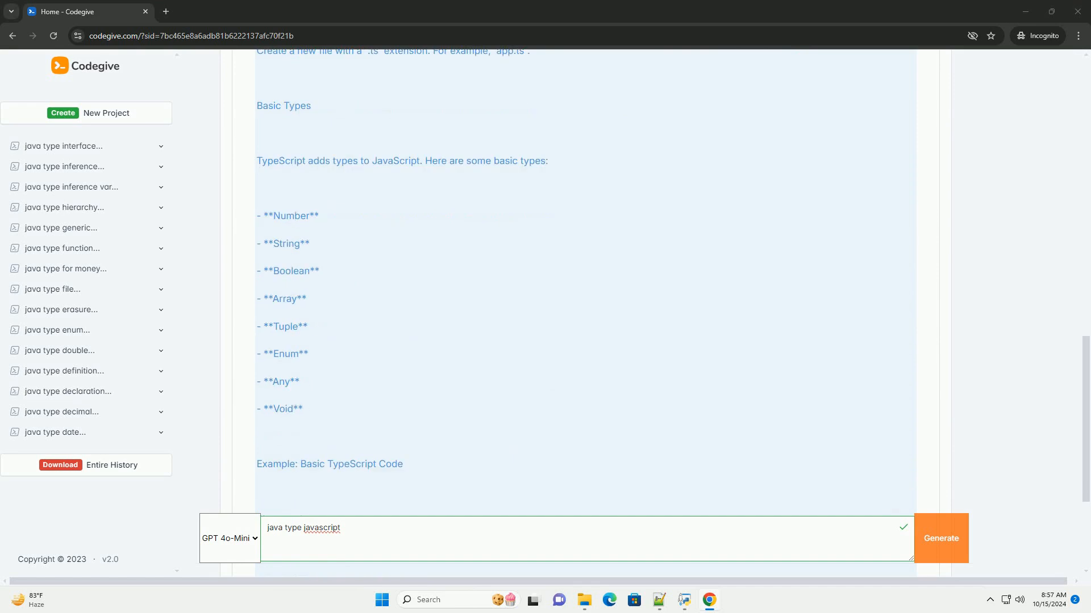
scroll("down", 3)
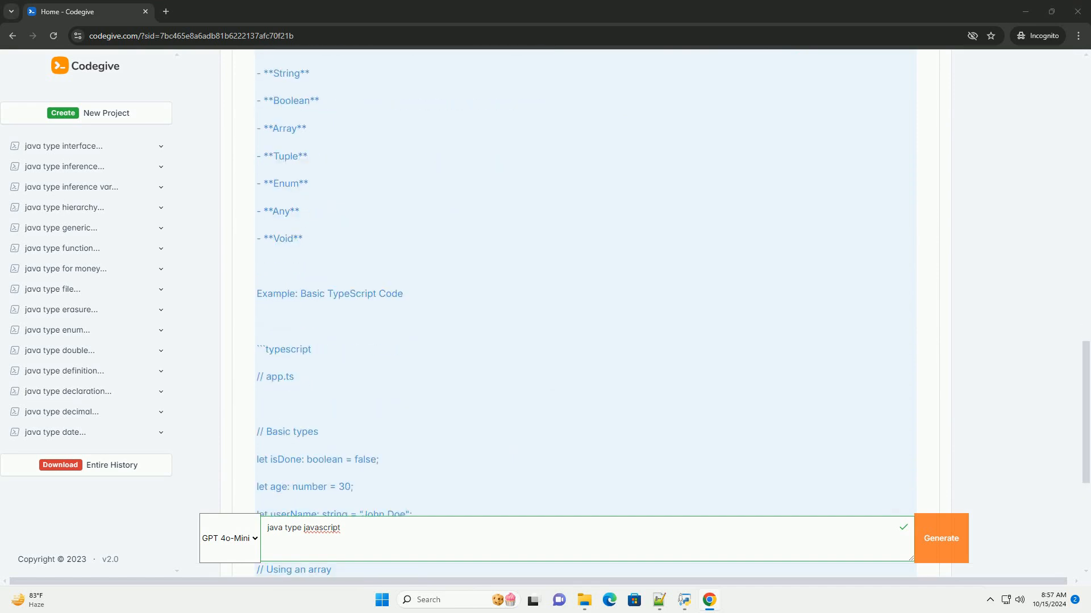
scroll("down", 3)
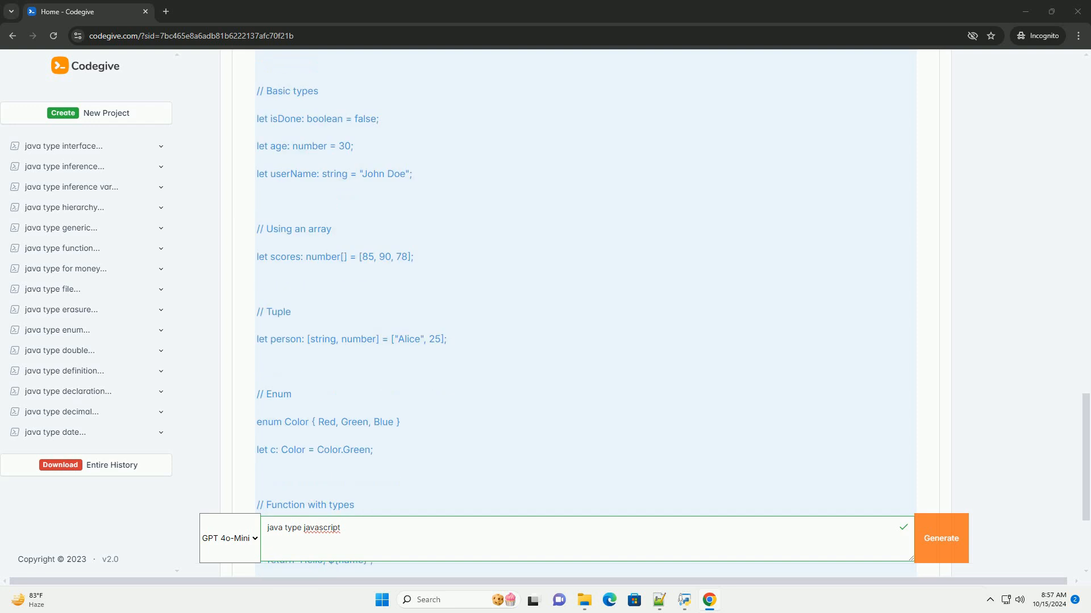
scroll("down", 3)
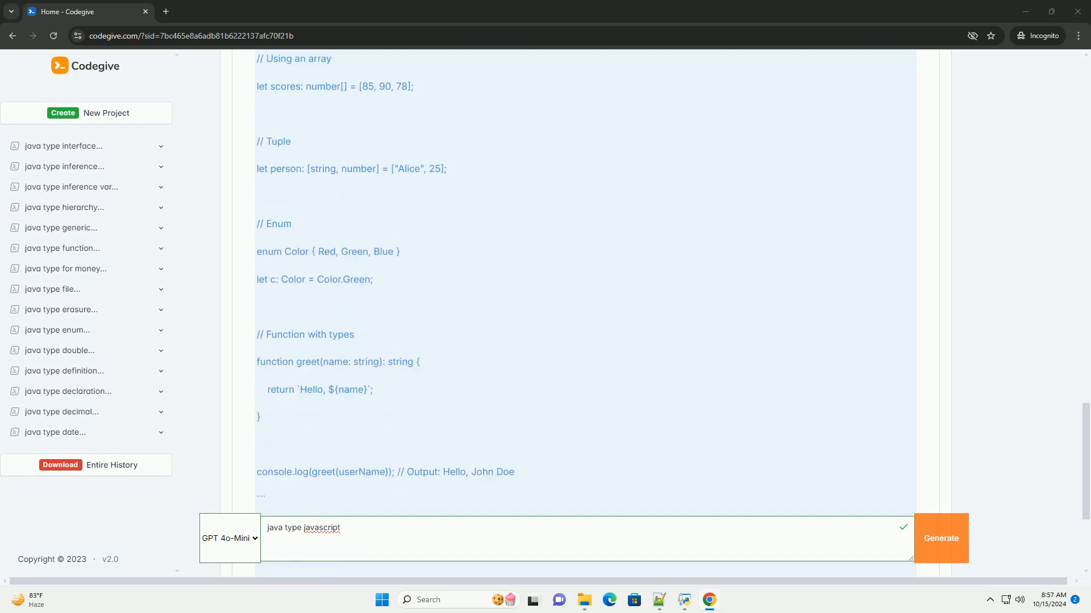
scroll("down", 3)
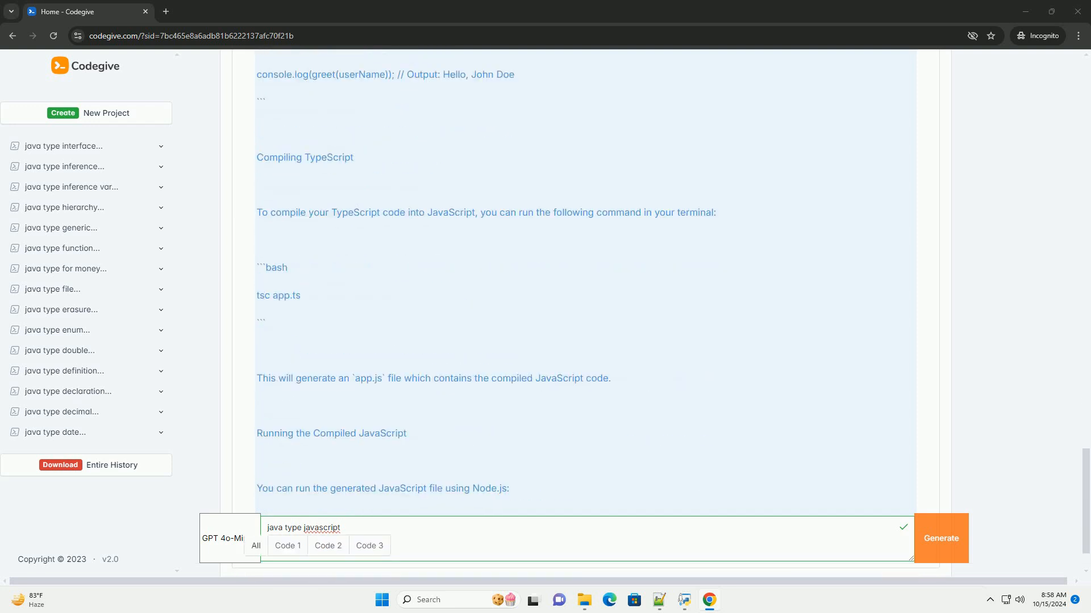
scroll("down", 3)
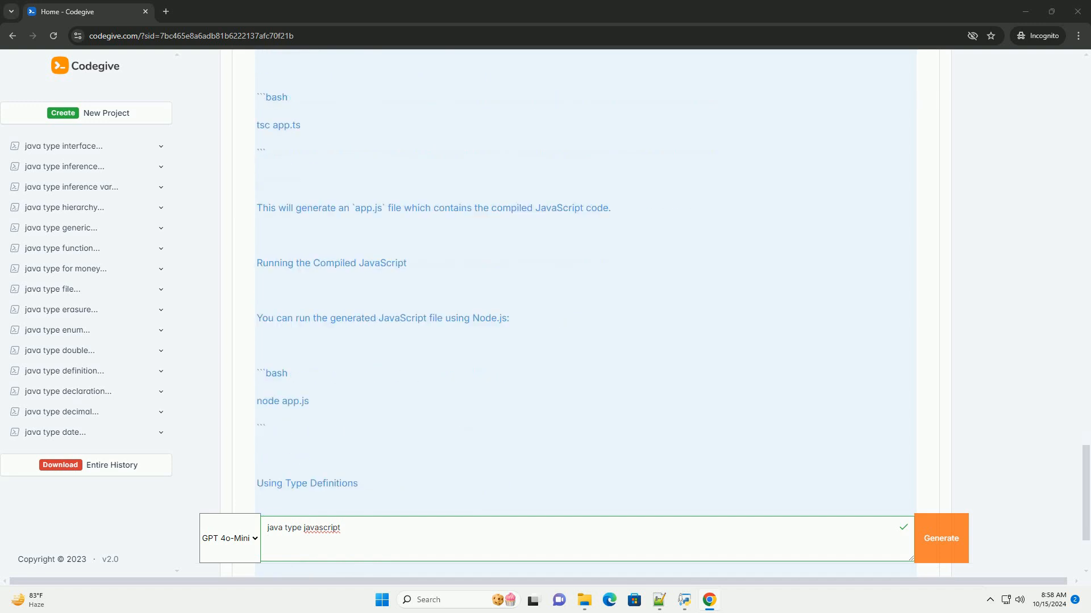
scroll("down", 3)
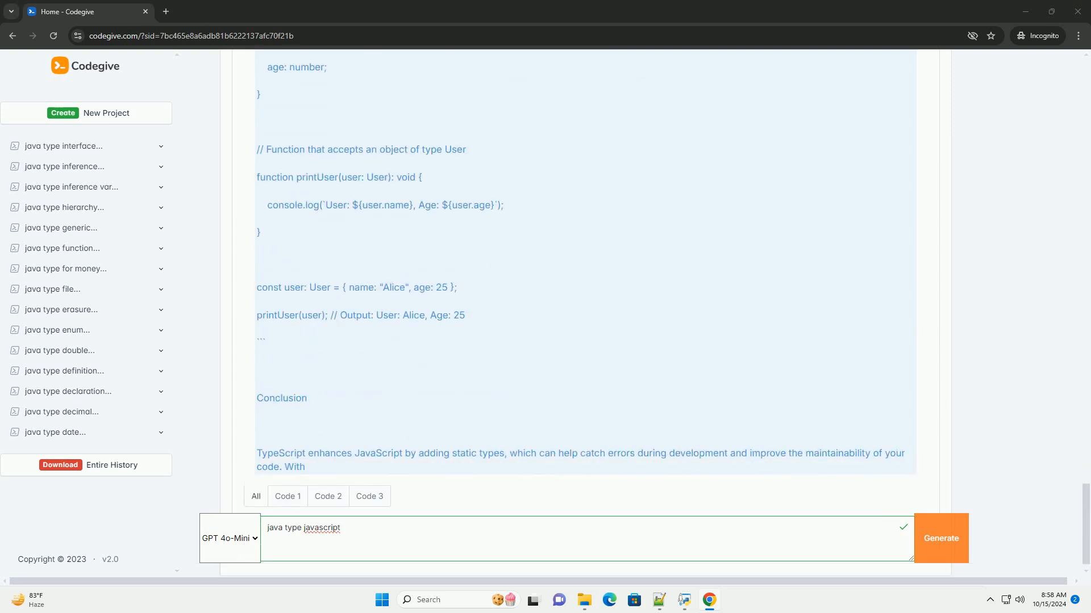
scroll("down", 3)
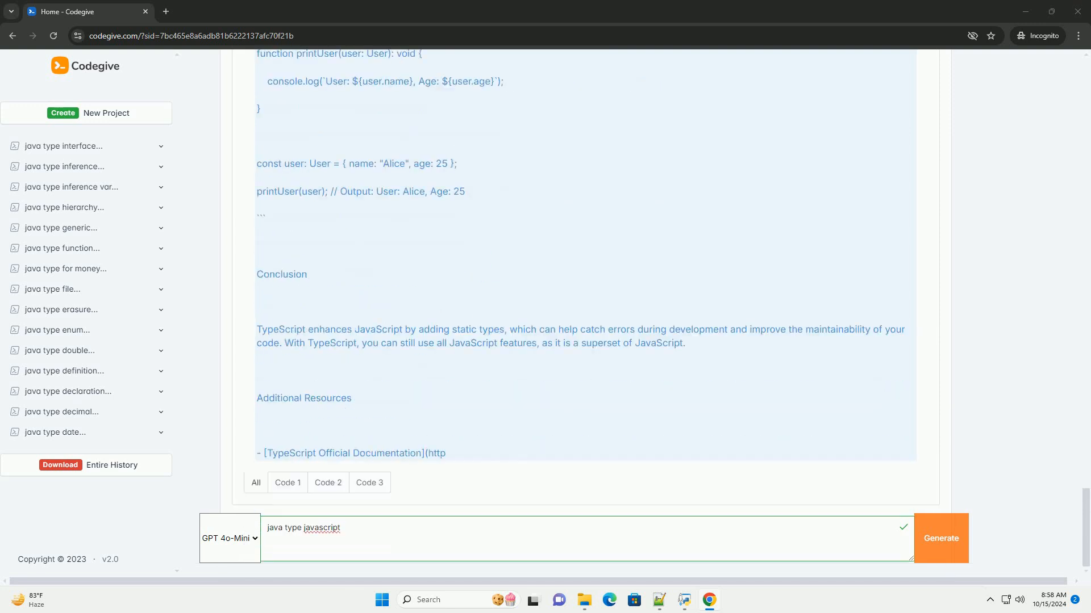
scroll("down", 3)
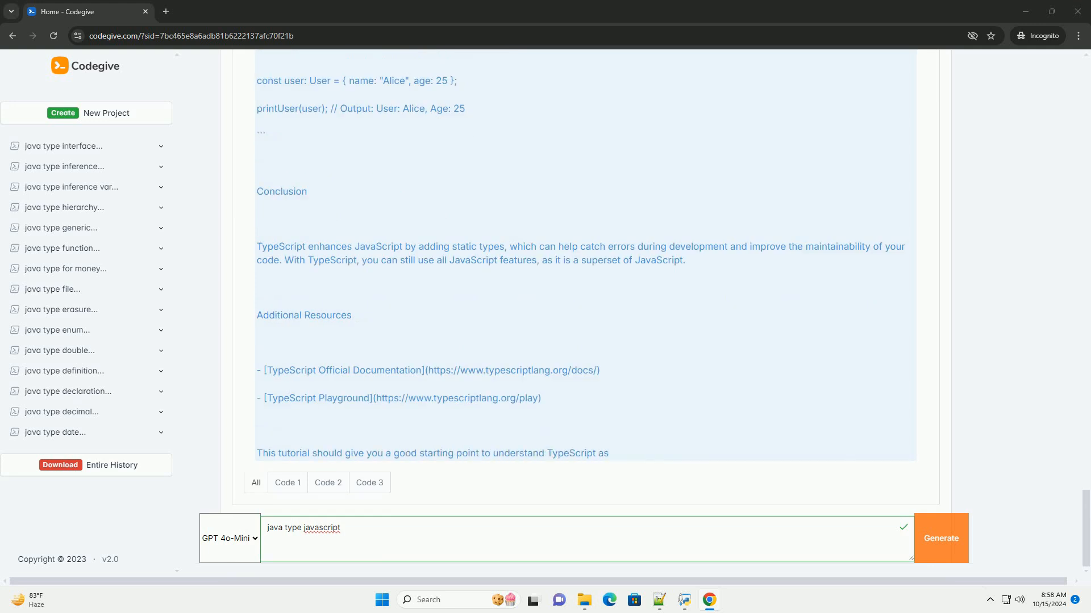